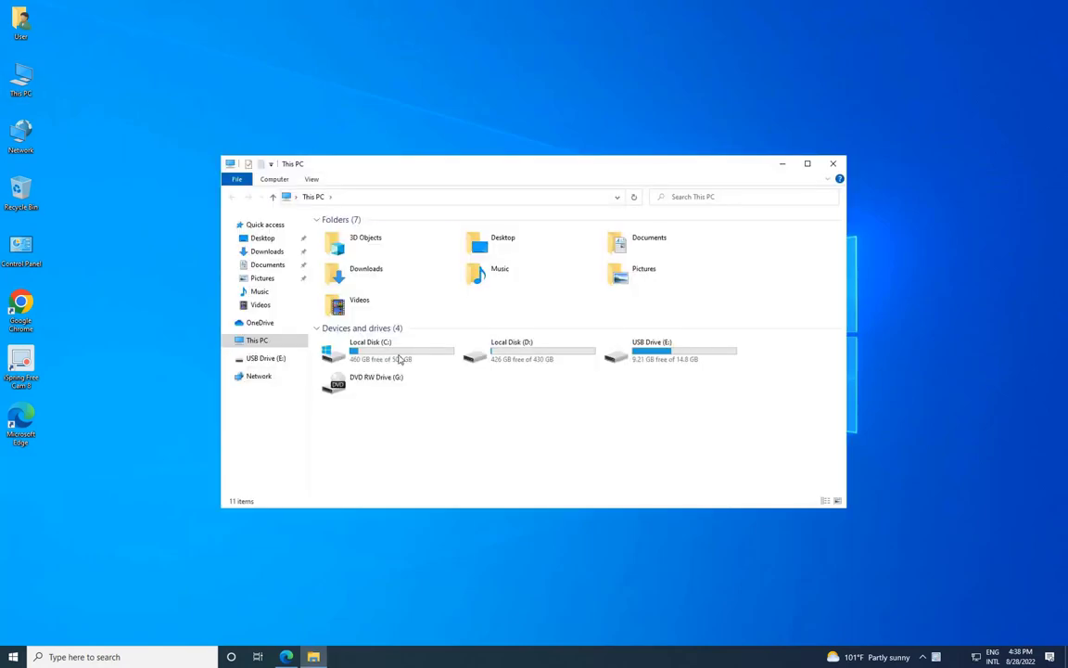
- Browse Local Disk (D:) into the Security_Center v5.10 Full folder and select the setup application
{"action": "double_click", "coordinate": [512, 351]}
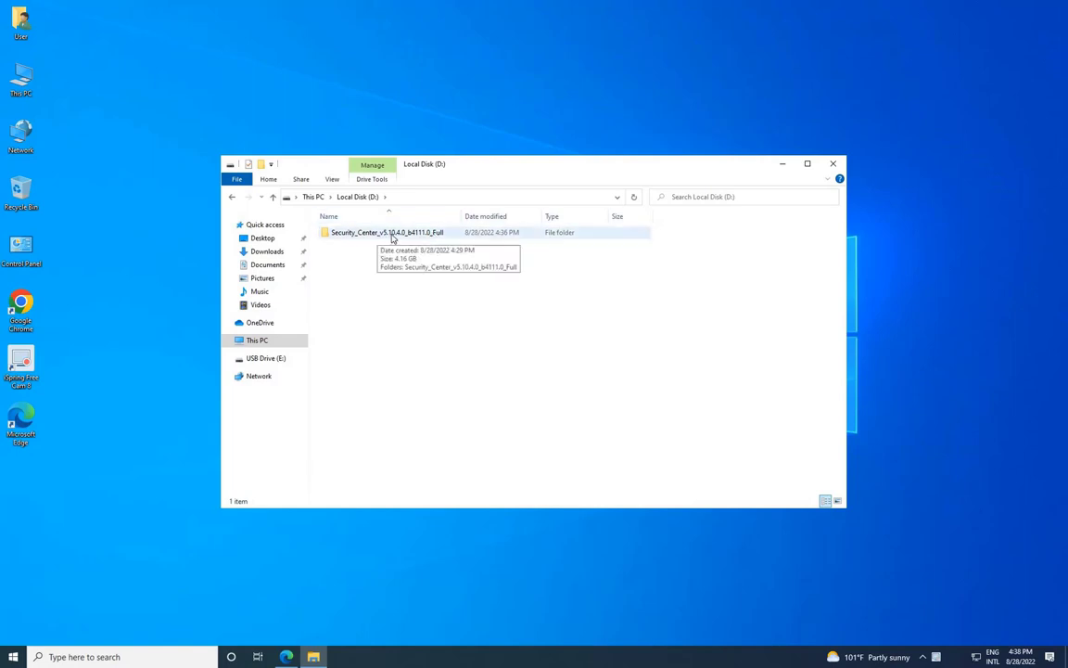
{"action": "double_click", "coordinate": [386, 232]}
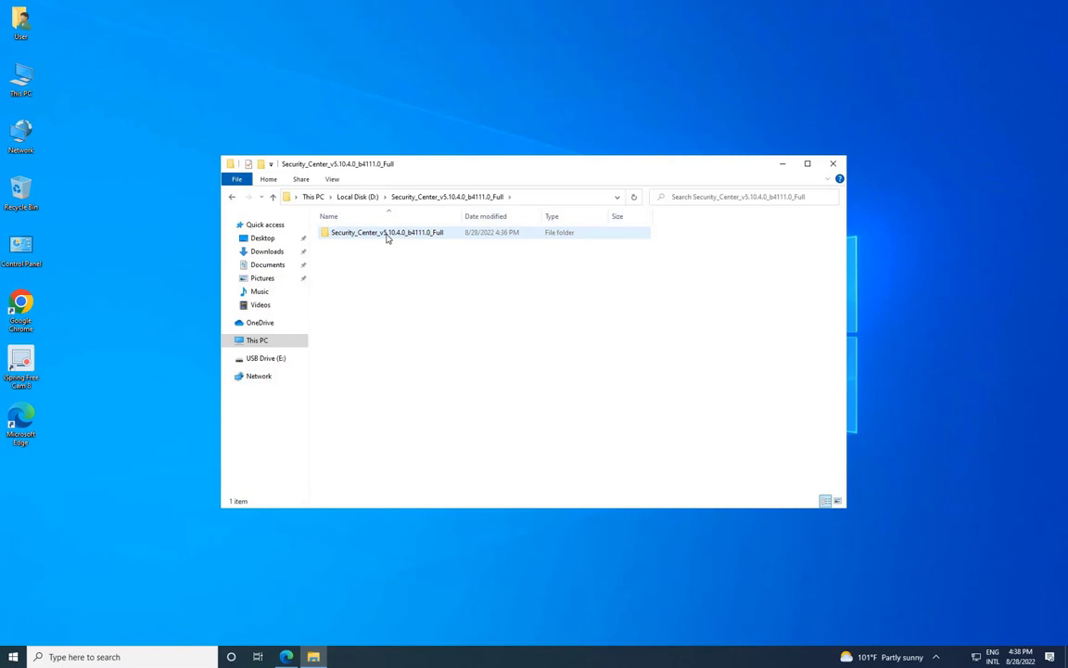
{"action": "double_click", "coordinate": [387, 232]}
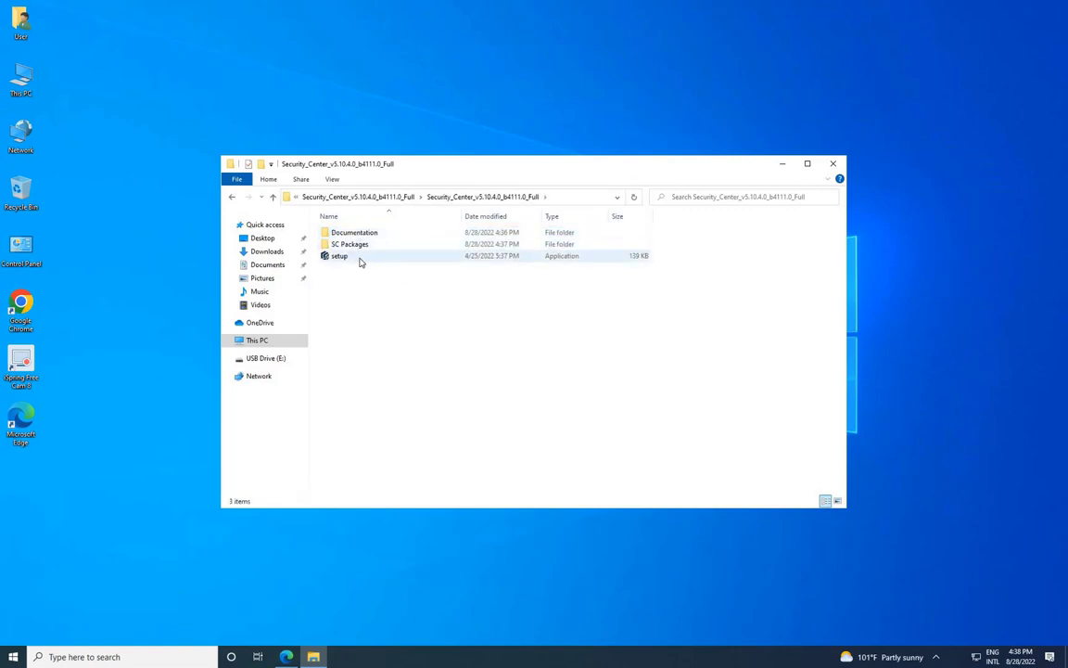
{"action": "right_click", "coordinate": [362, 264]}
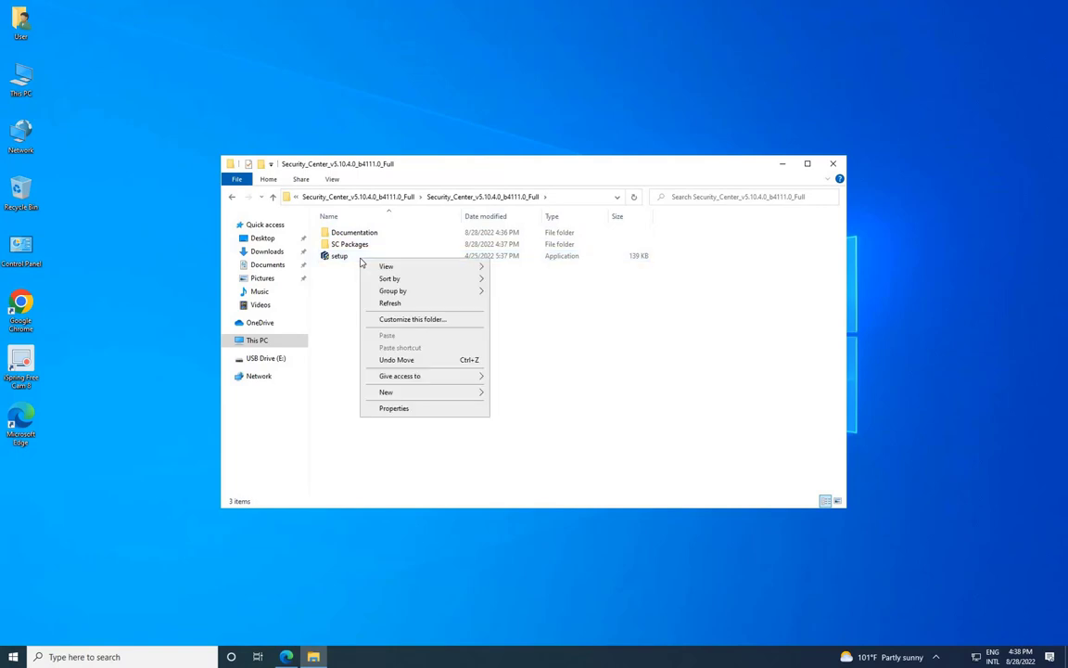
{"action": "left_click", "coordinate": [340, 256]}
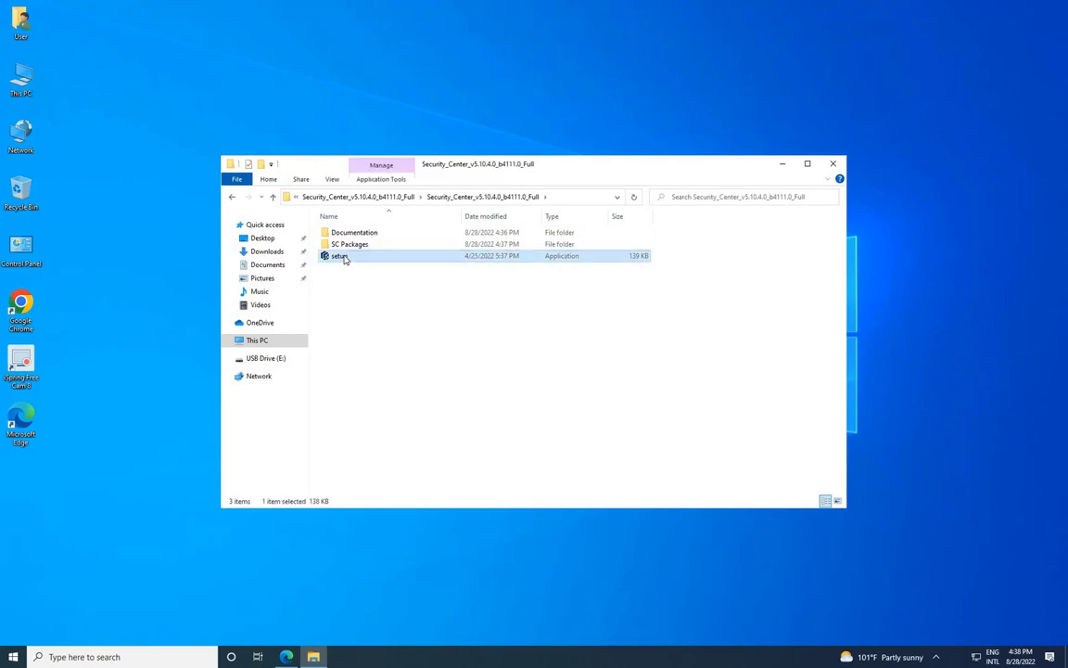
{"action": "right_click", "coordinate": [338, 256]}
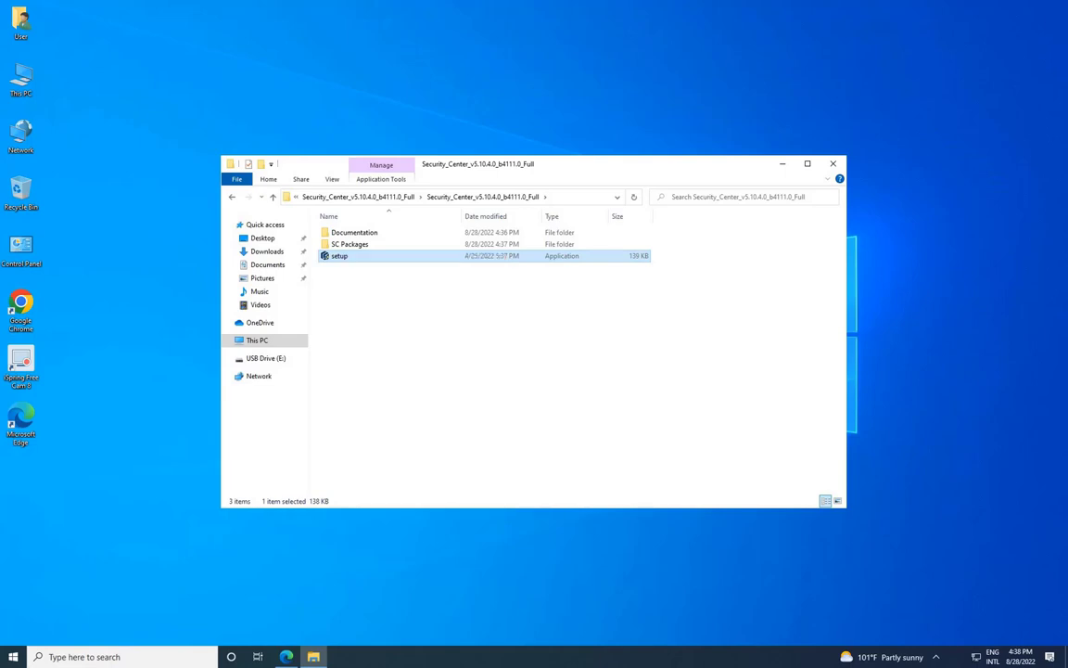
- Launch setup and keep English (United States) as the installer language
{"action": "double_click", "coordinate": [340, 256]}
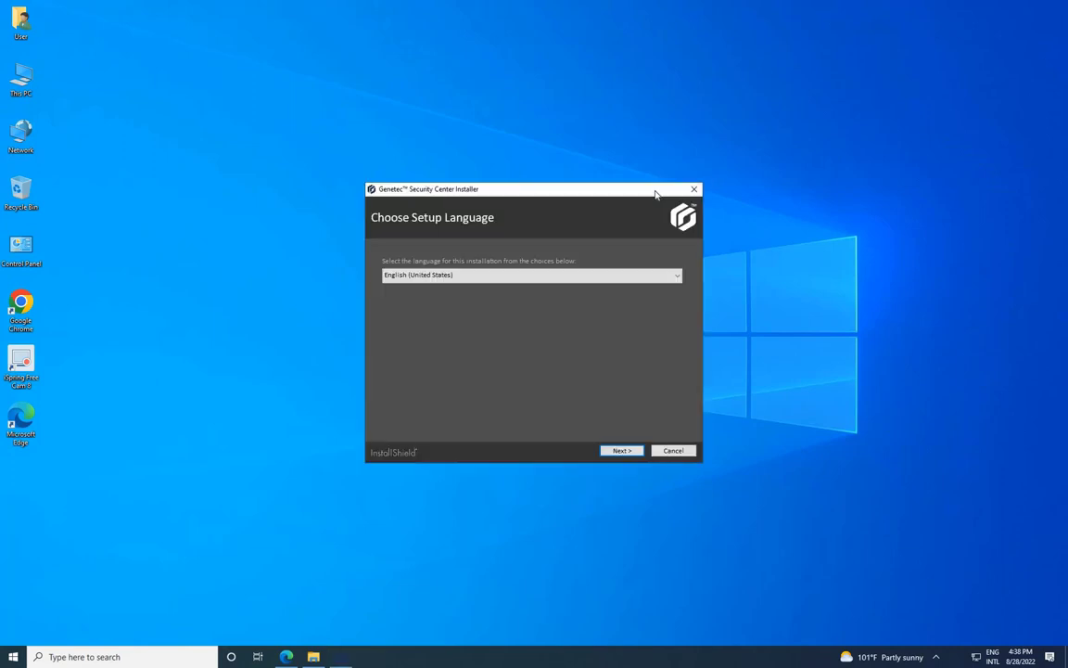
{"action": "left_click", "coordinate": [620, 451]}
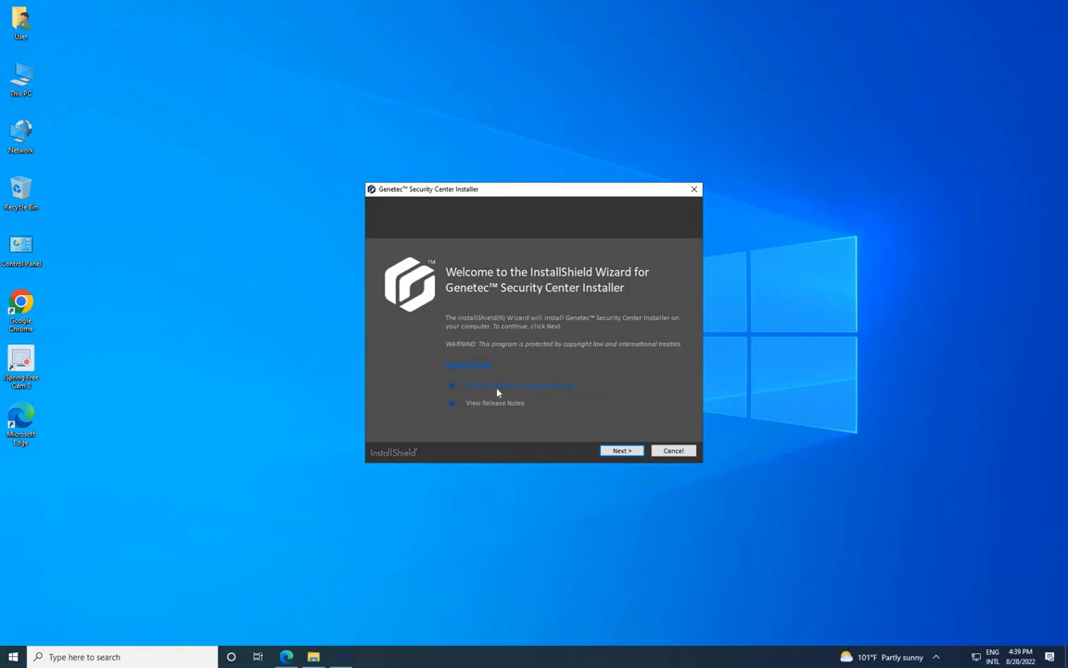
{"action": "mouse_move", "coordinate": [590, 389]}
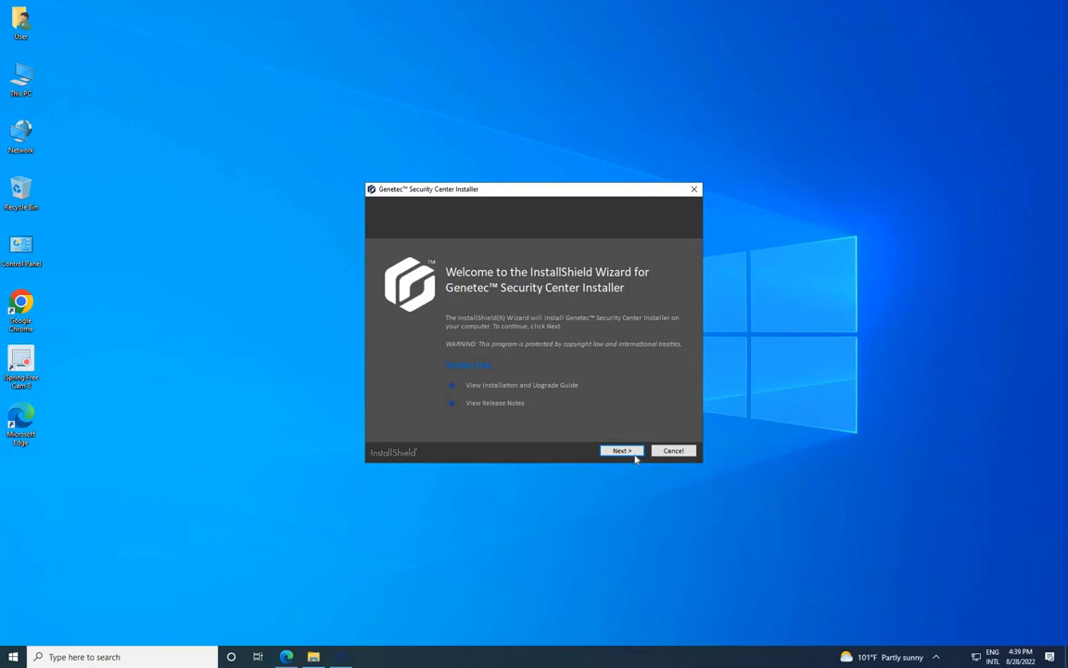
- Accept the Genetec Software License Agreement and continue to Custom Setup
{"action": "left_click", "coordinate": [622, 451]}
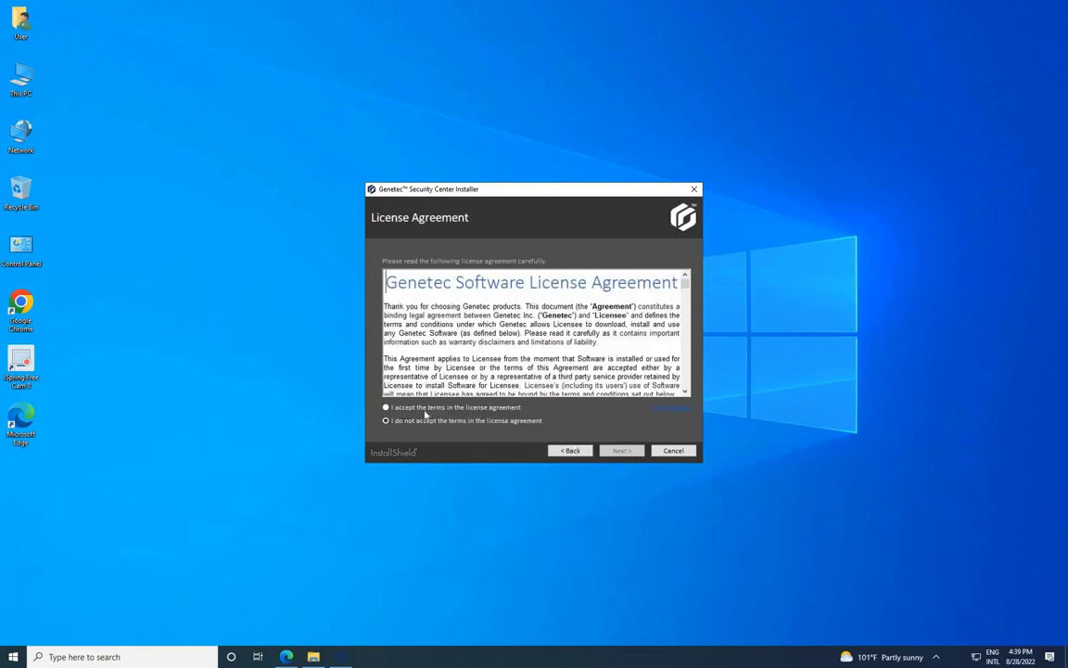
{"action": "left_click", "coordinate": [385, 408]}
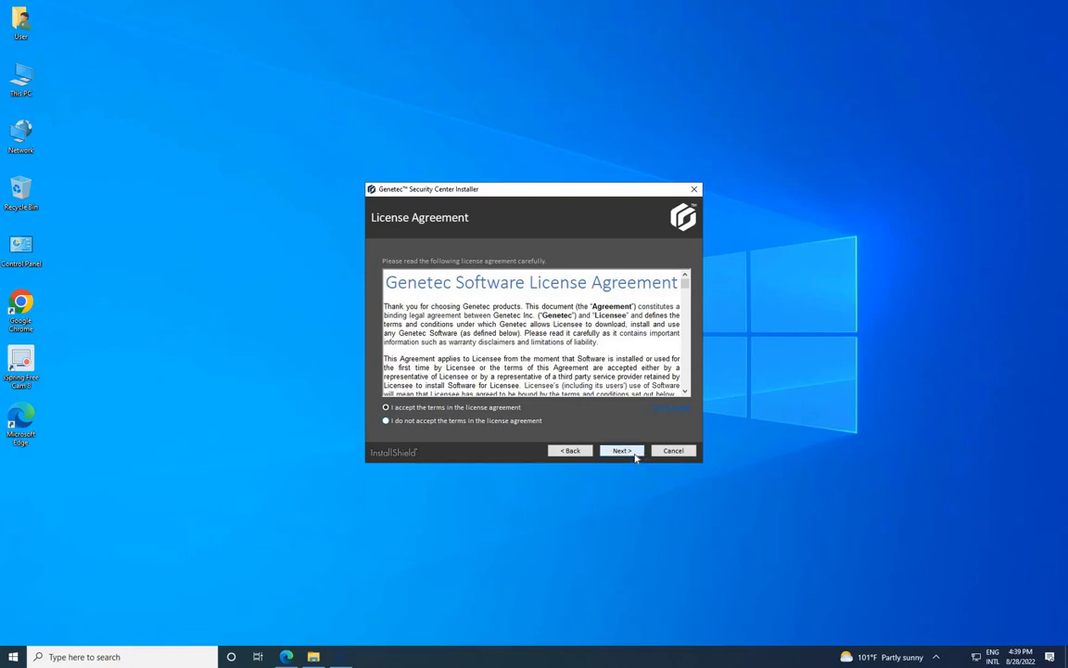
{"action": "left_click", "coordinate": [620, 451]}
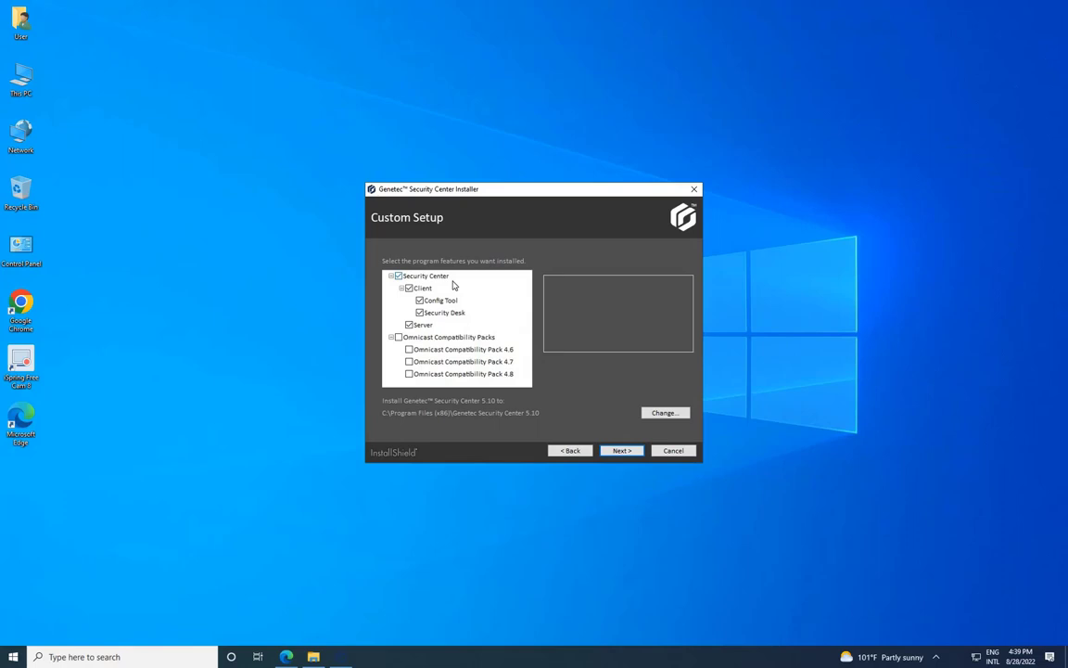
{"action": "mouse_move", "coordinate": [471, 308]}
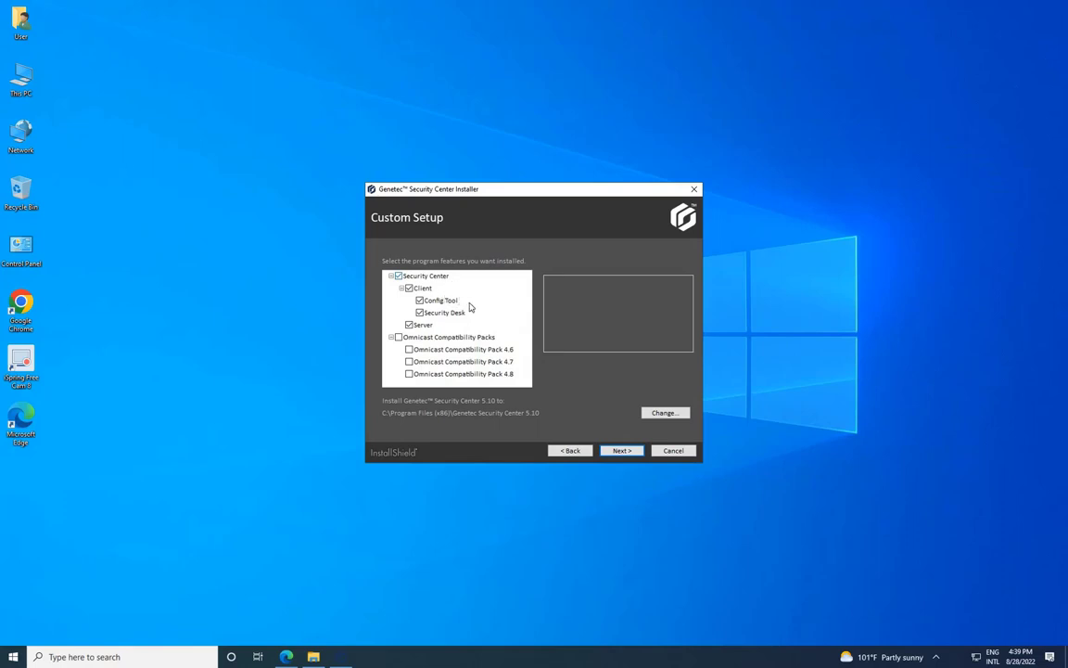
{"action": "mouse_move", "coordinate": [476, 323]}
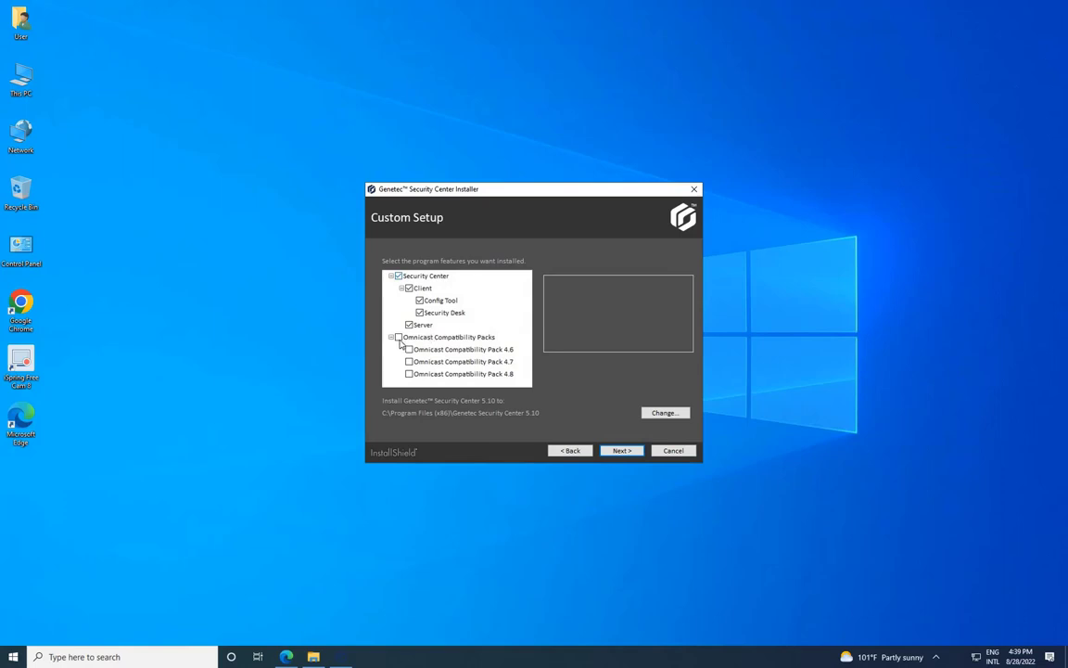
- Keep Client, Config Tool, Security Desk and Server selected, Omnicast packs unchecked
{"action": "left_click", "coordinate": [397, 338]}
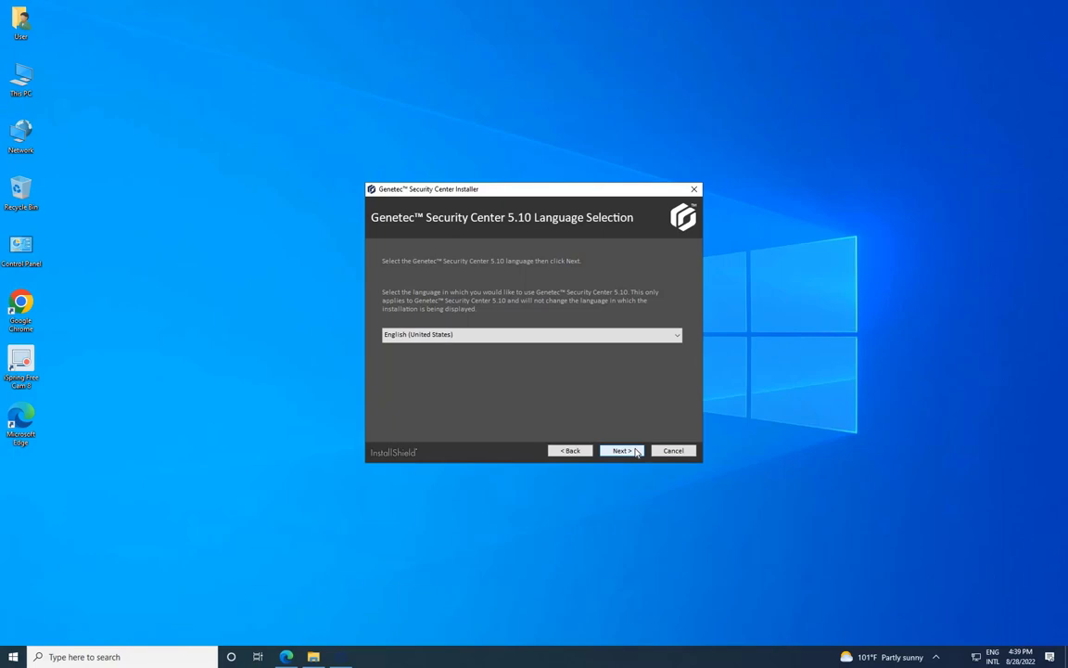
- Keep English for Security Center 5.10 and install as the main server
{"action": "left_click", "coordinate": [620, 451]}
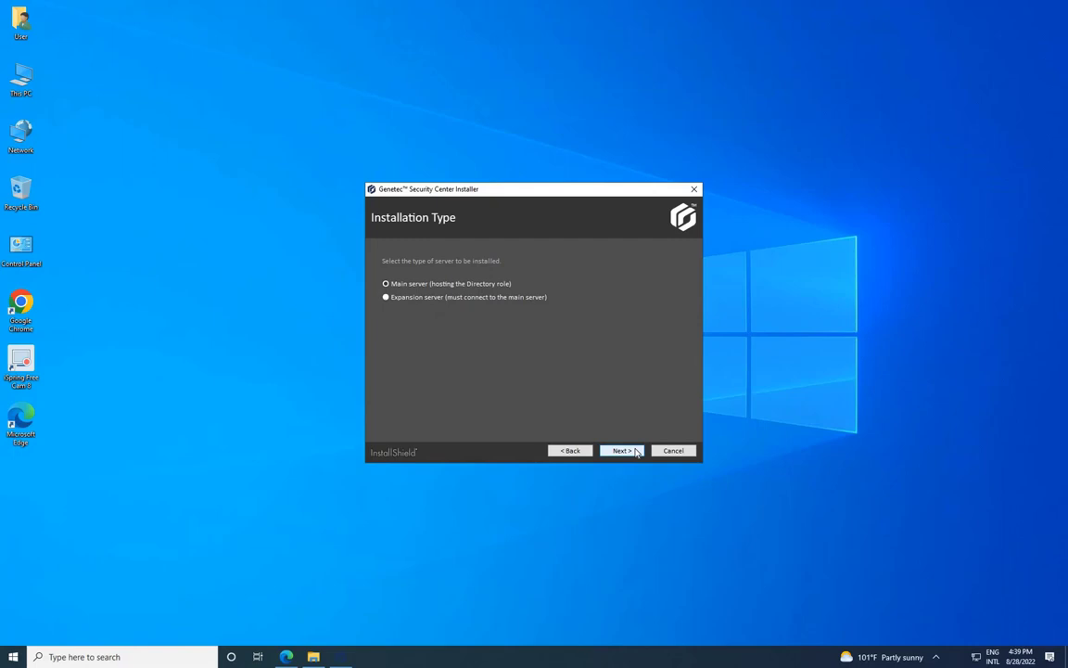
{"action": "mouse_move", "coordinate": [404, 310]}
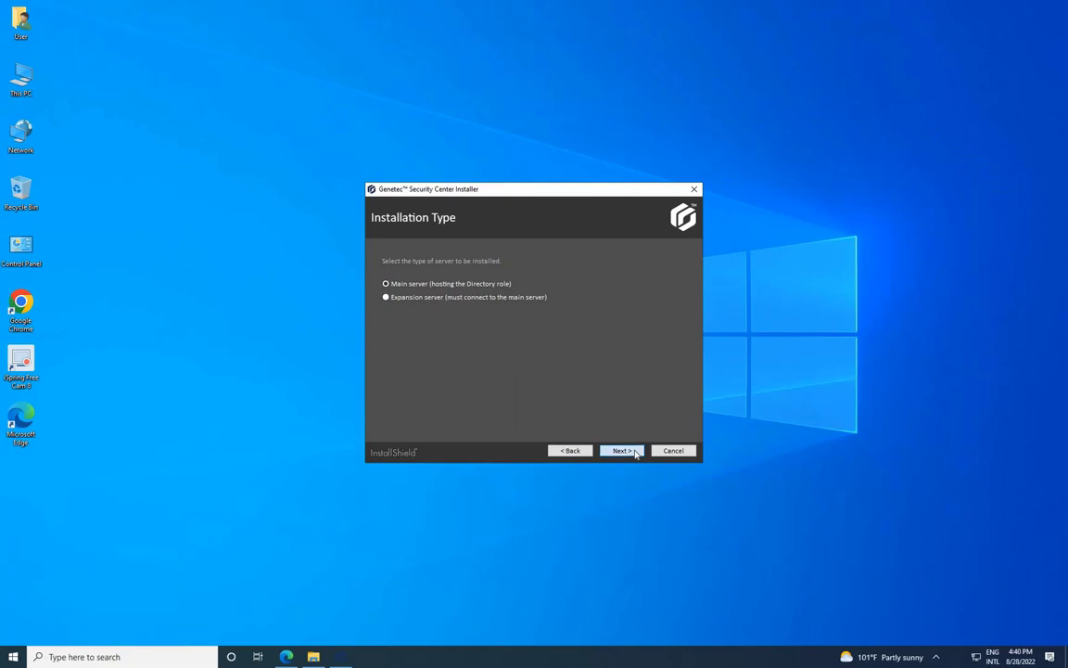
{"action": "left_click", "coordinate": [620, 451]}
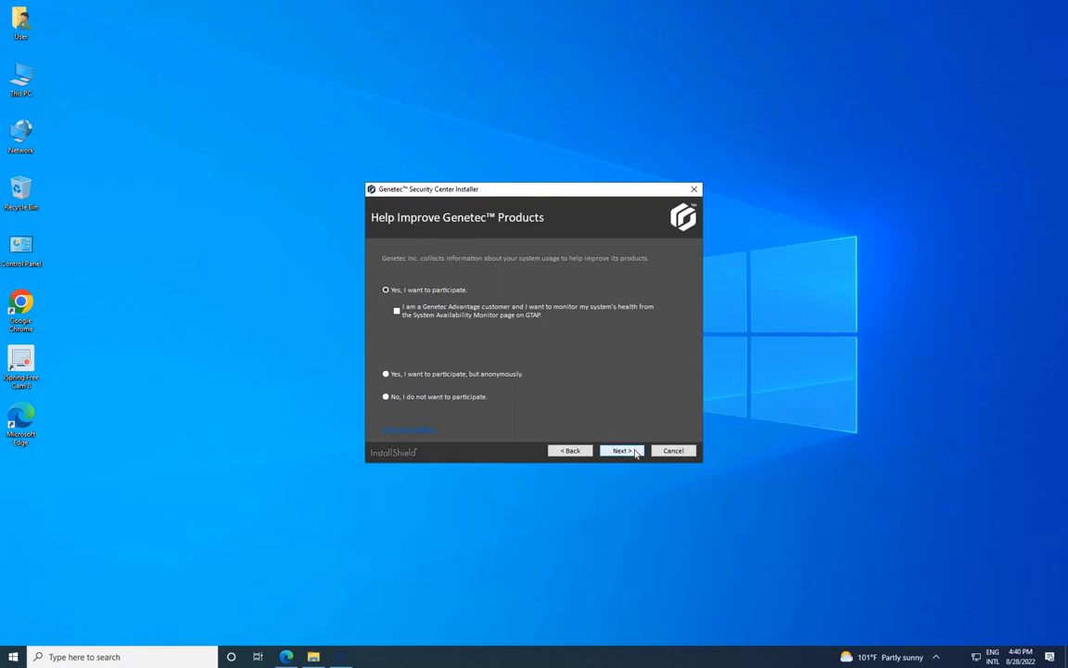
- Continue past product improvement, choose a new SQLEXPRESS database server with default authentication
{"action": "left_click", "coordinate": [620, 451]}
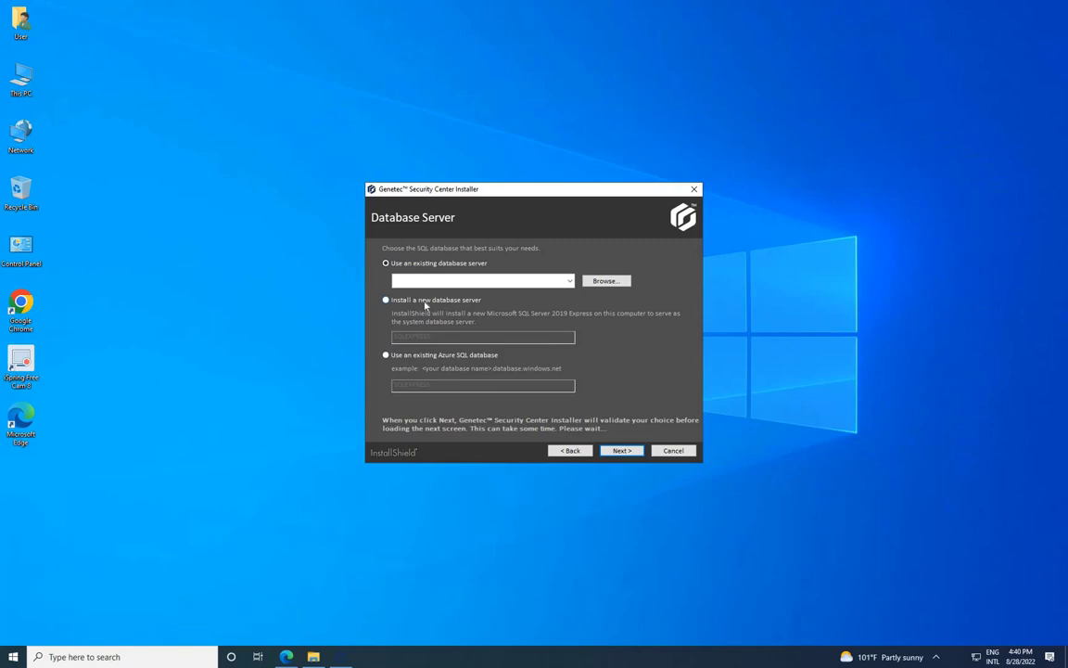
{"action": "left_click", "coordinate": [386, 300]}
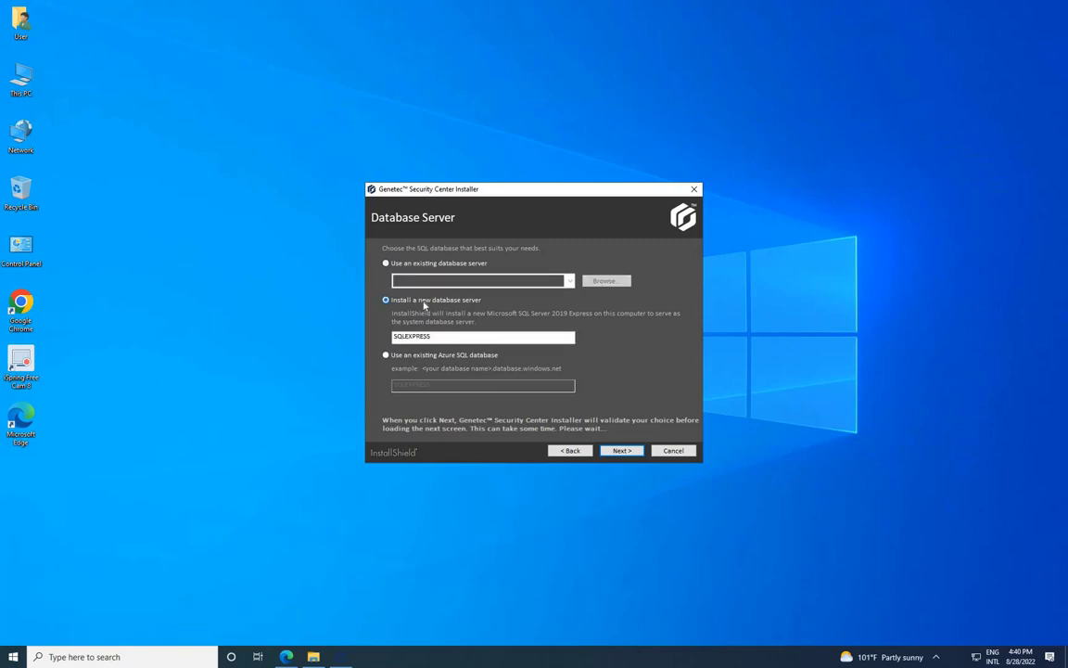
{"action": "mouse_move", "coordinate": [629, 394]}
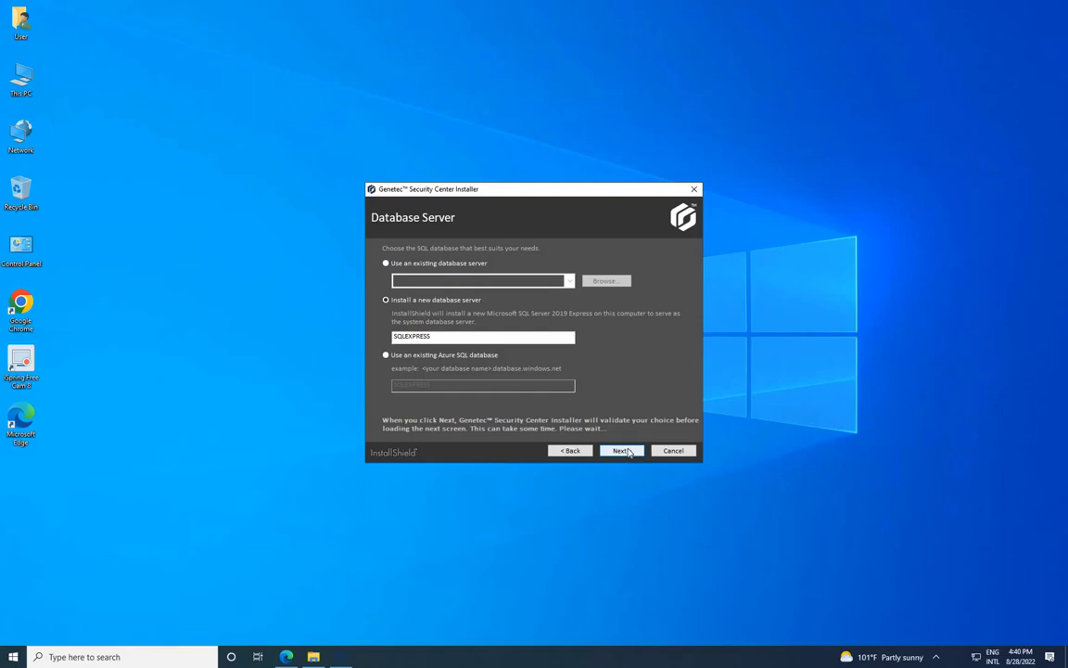
{"action": "mouse_move", "coordinate": [638, 452]}
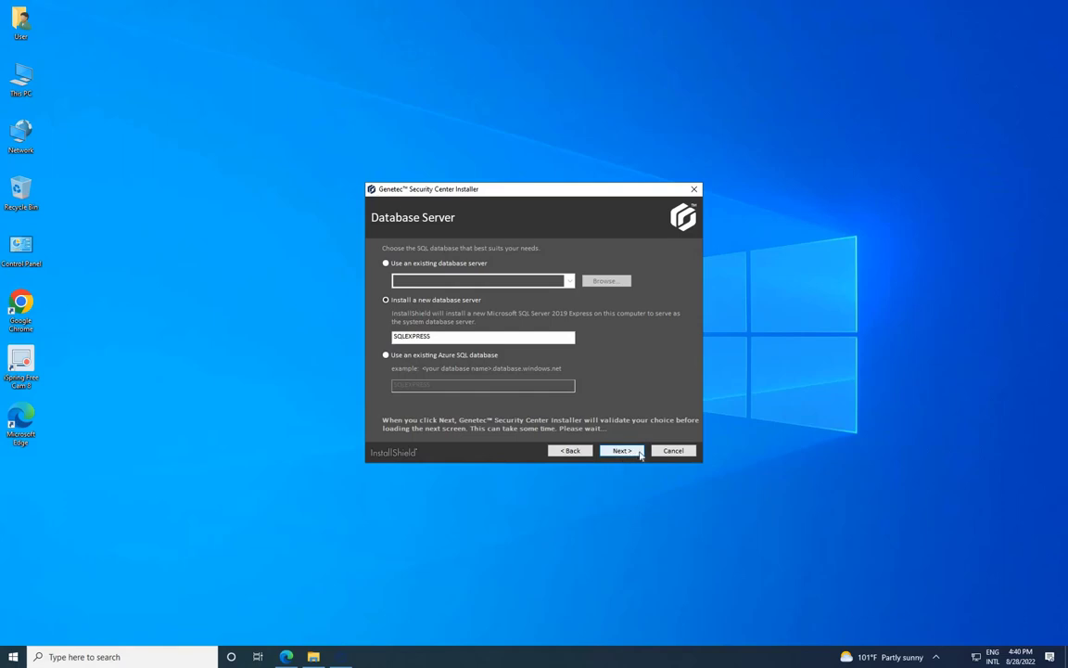
{"action": "left_click", "coordinate": [619, 450]}
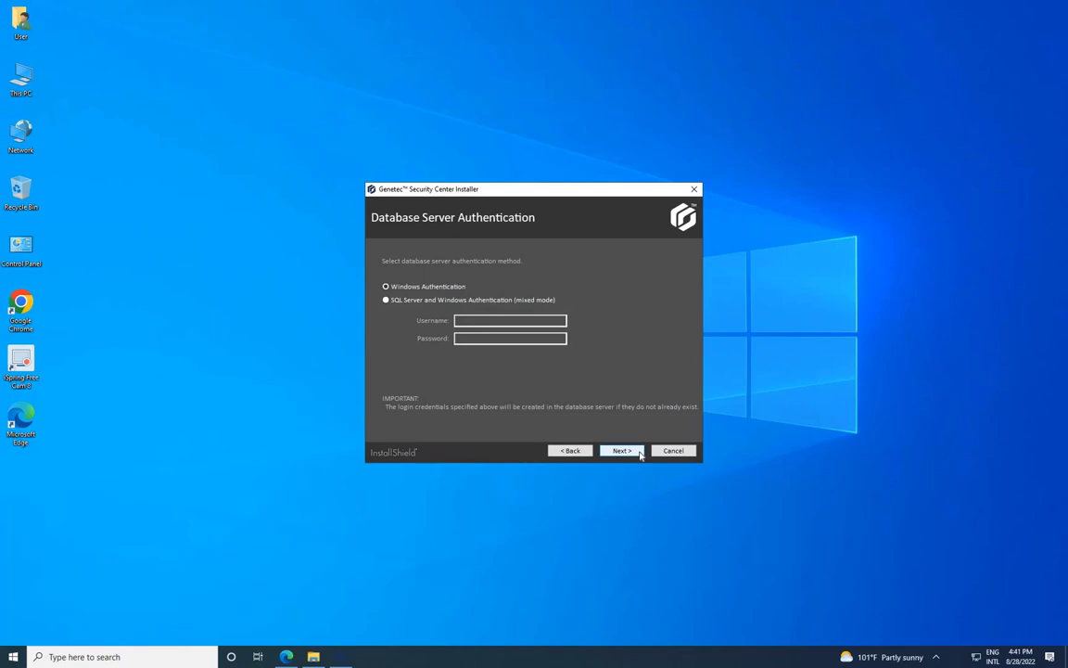
{"action": "left_click", "coordinate": [619, 451]}
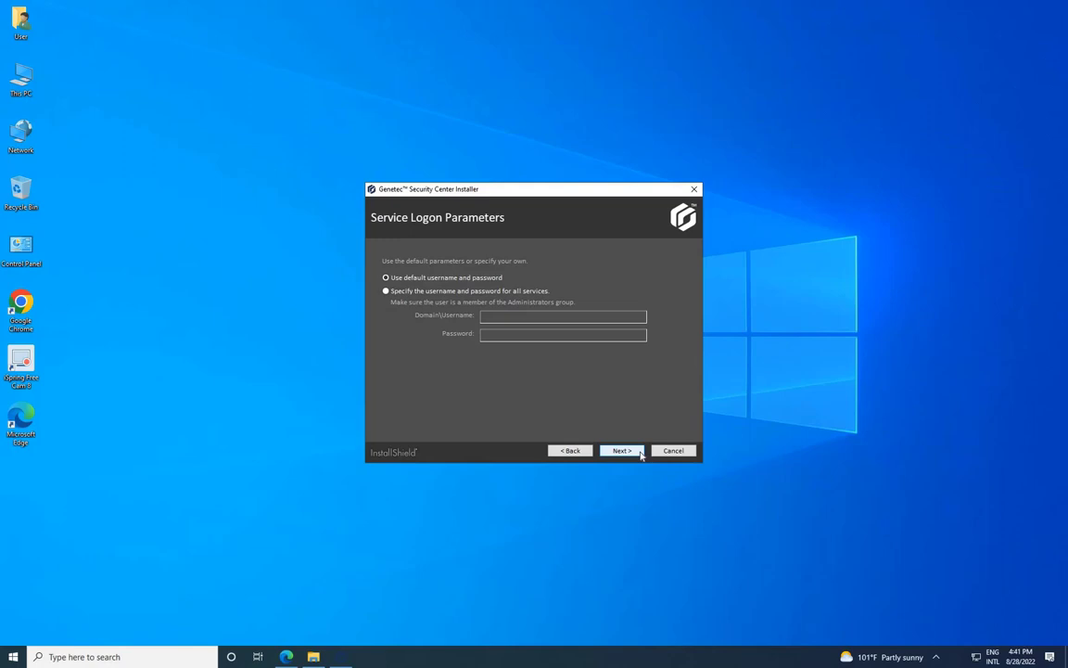
- Keep the default service logon account and enter the server password on Server Configuration
{"action": "left_click", "coordinate": [619, 451]}
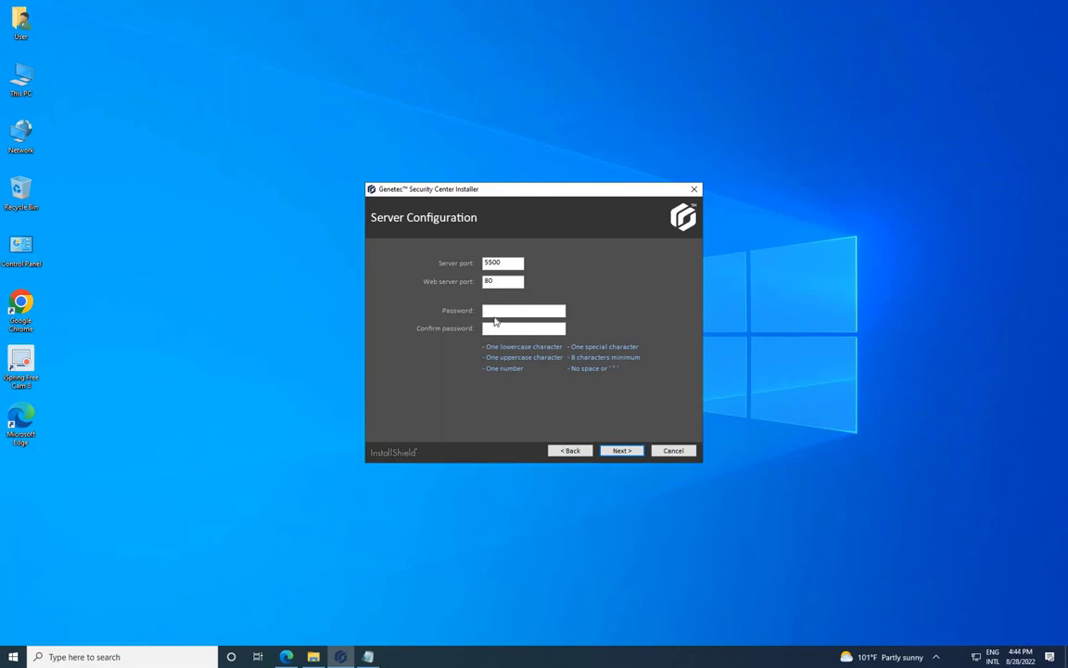
{"action": "type", "text": "password"}
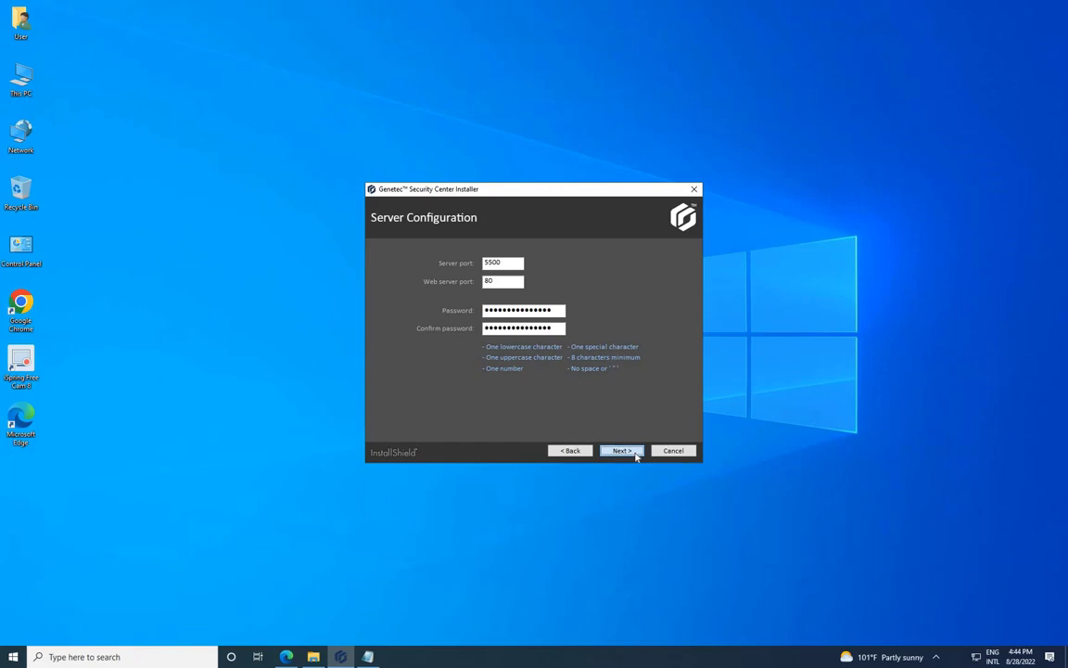
- Confirm ports and password, allow automatic firewall rules, install with recommended security settings
{"action": "left_click", "coordinate": [619, 451]}
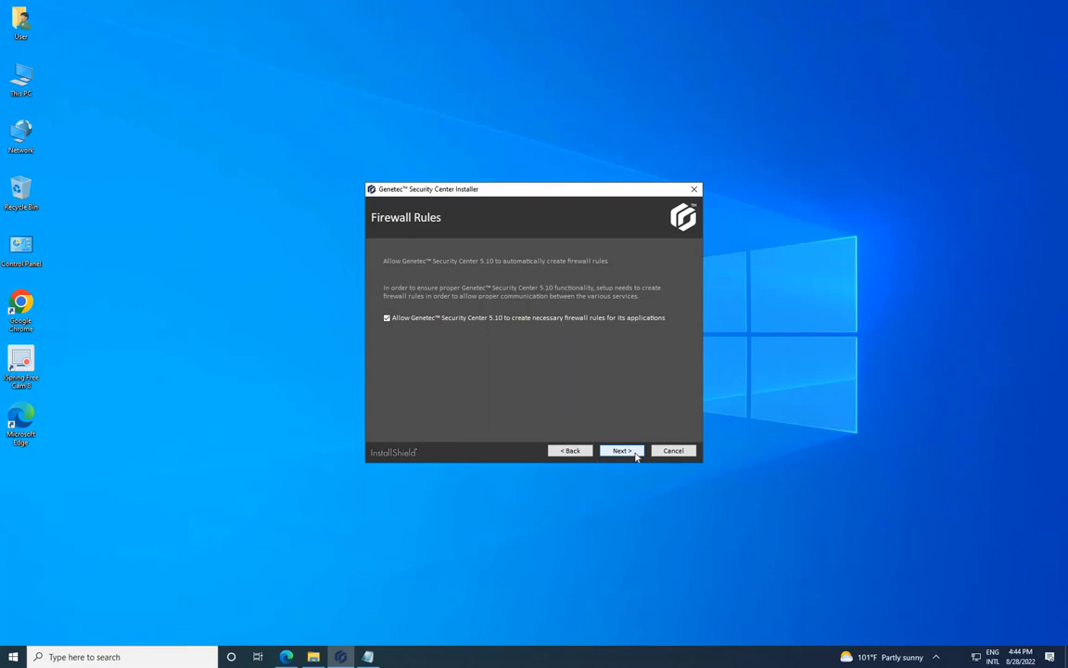
{"action": "left_click", "coordinate": [620, 451]}
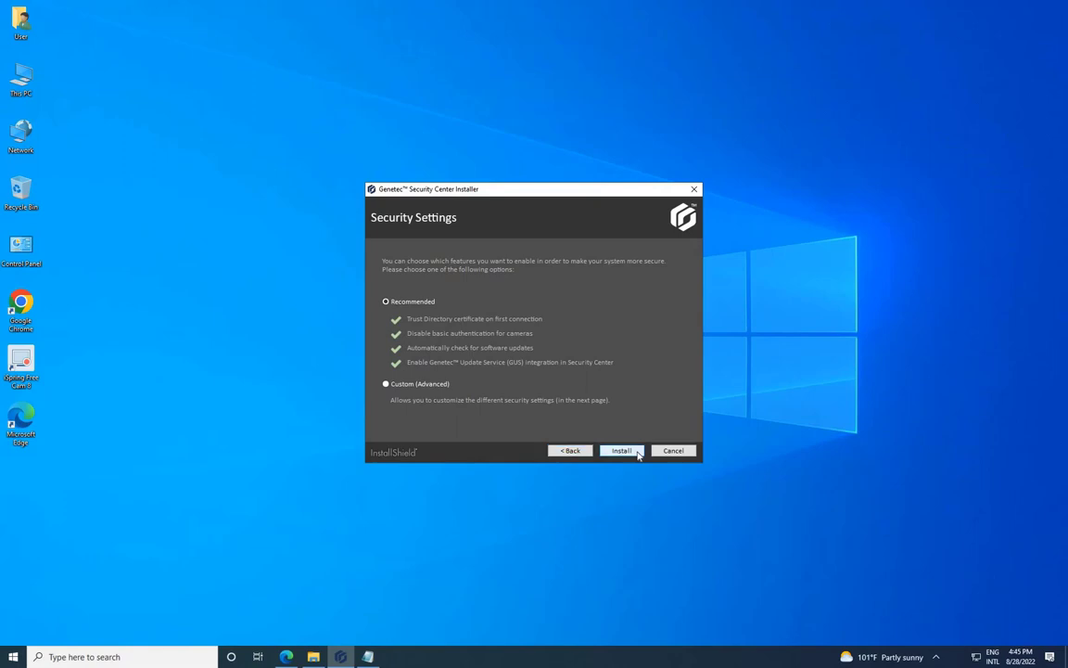
{"action": "left_click", "coordinate": [619, 451]}
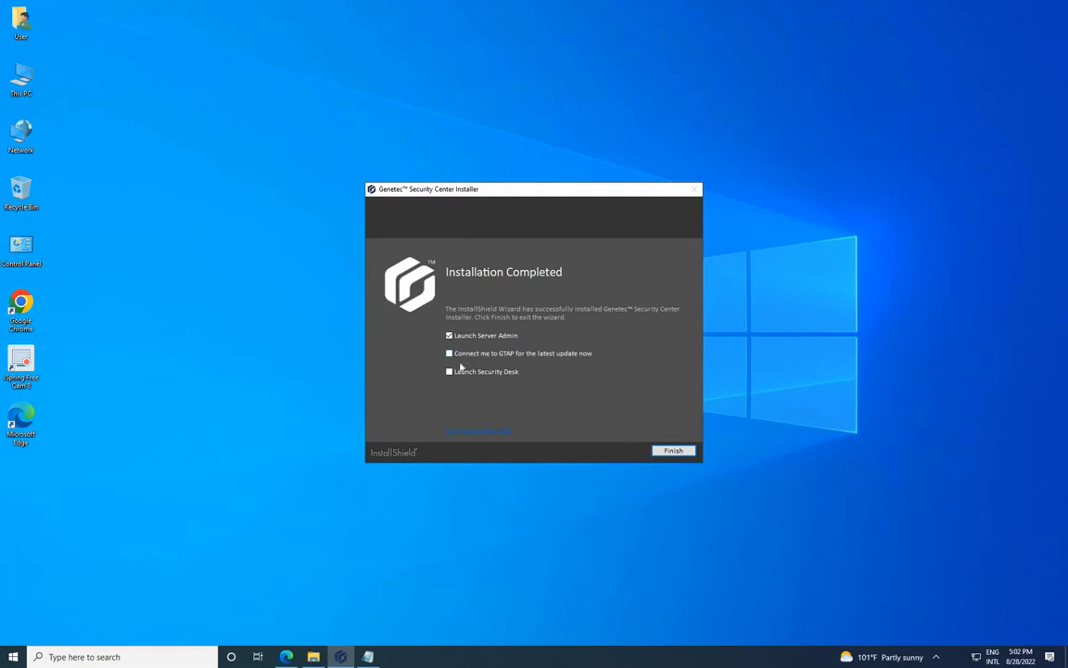
{"action": "mouse_move", "coordinate": [455, 360]}
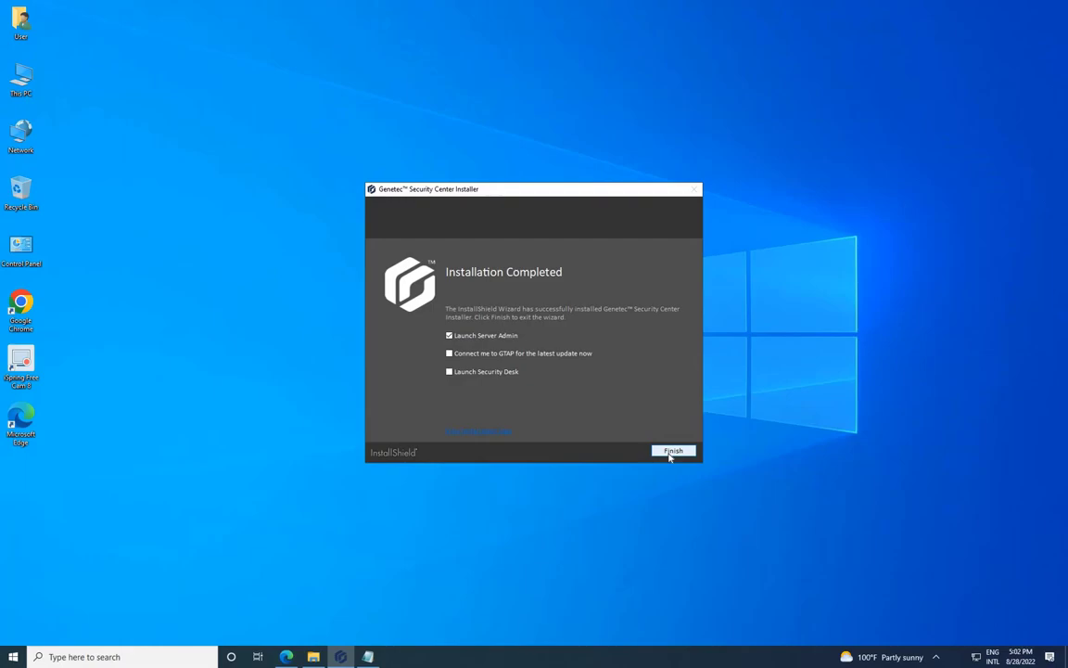
- Finish the installer with 'Launch Server Admin' checked, opening the Server Admin log-on page
{"action": "left_click", "coordinate": [673, 451]}
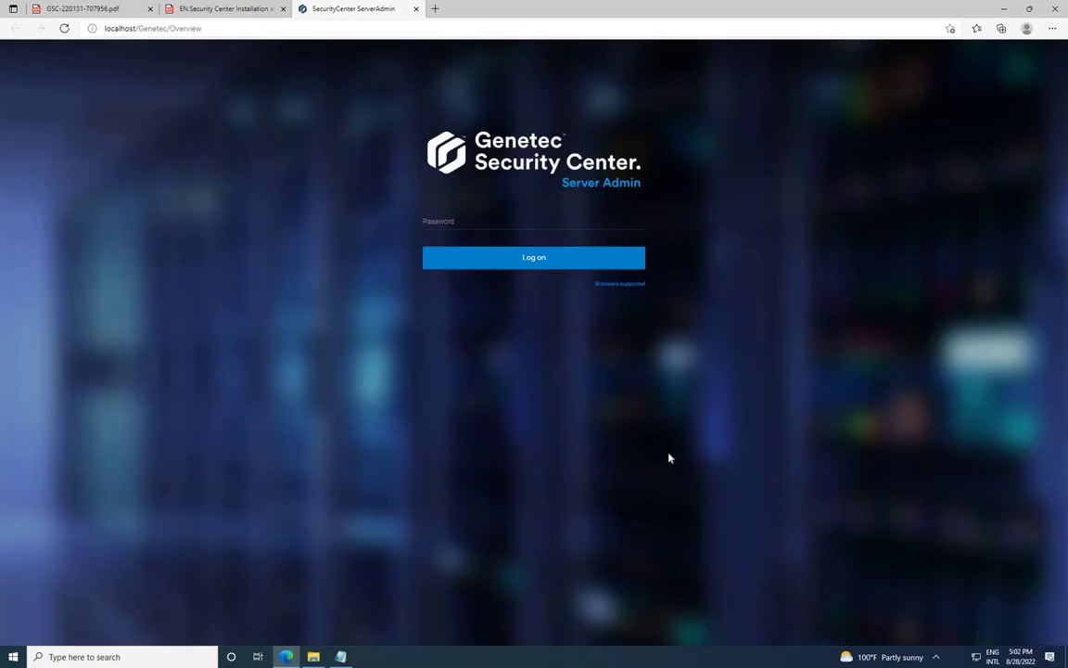
- Enter the server password and log on to the Server Admin Overview dashboard
{"action": "left_click", "coordinate": [535, 223]}
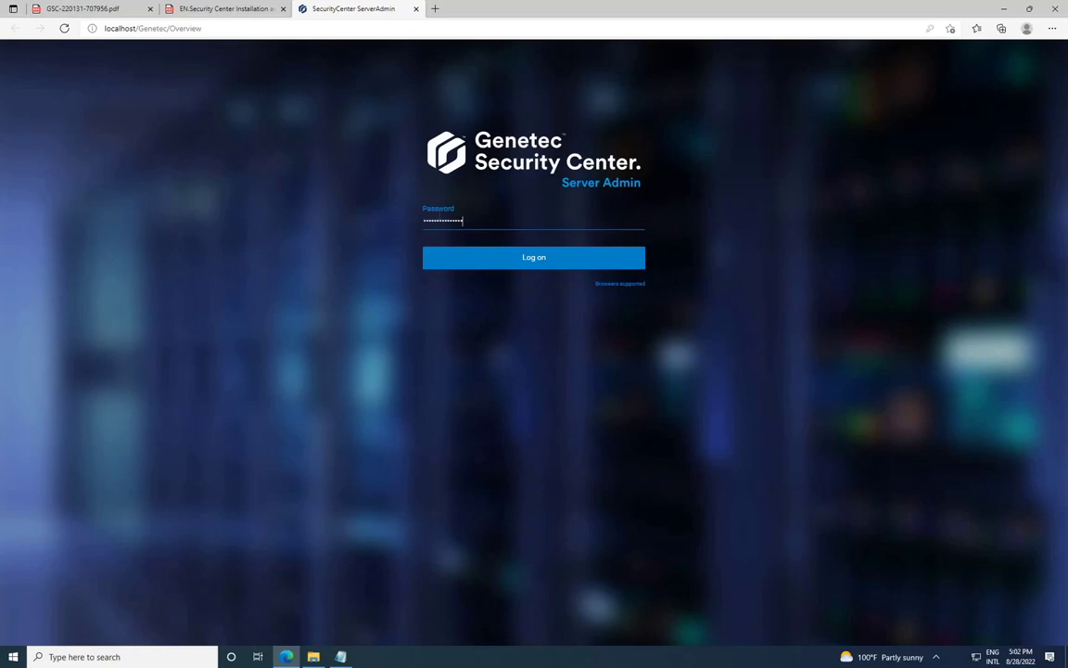
{"action": "left_click", "coordinate": [535, 256]}
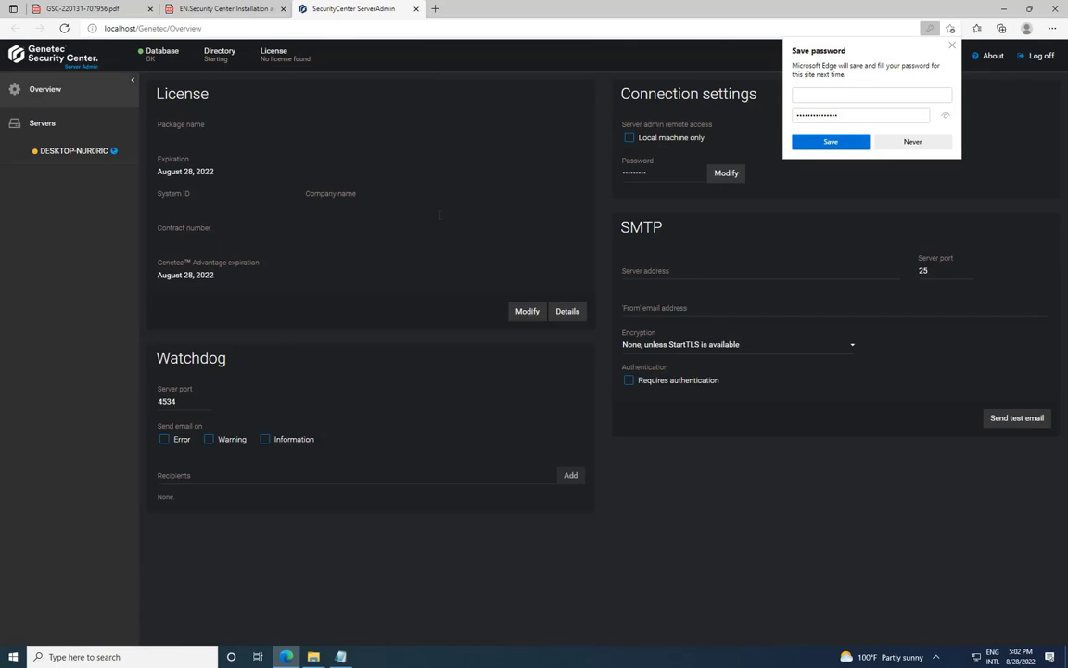
{"action": "mouse_move", "coordinate": [338, 130]}
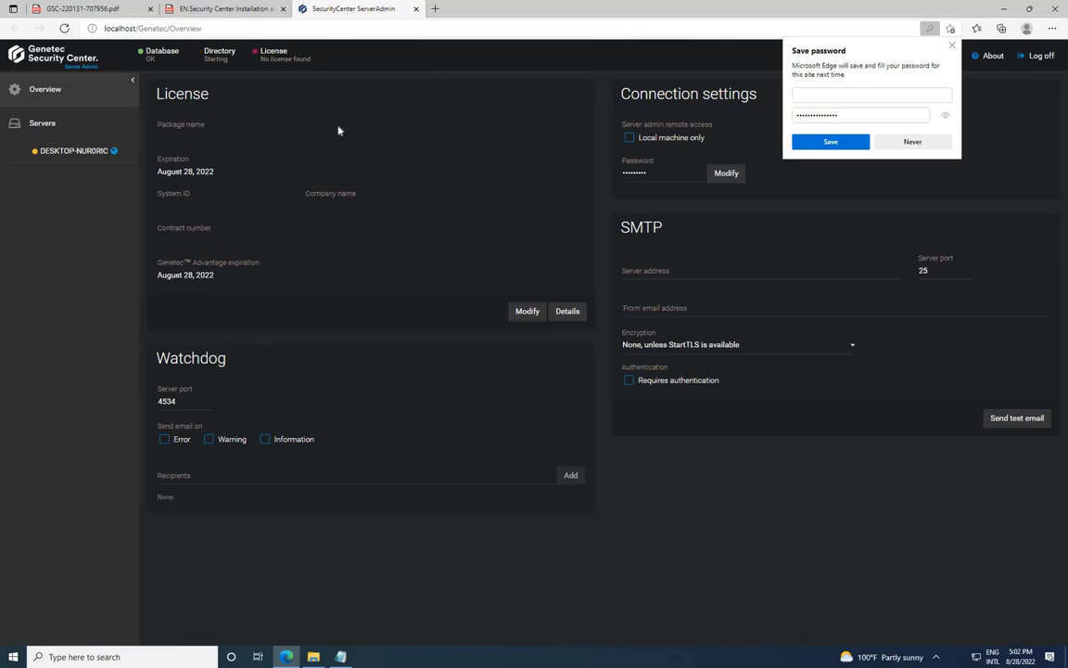
{"action": "mouse_move", "coordinate": [270, 87]}
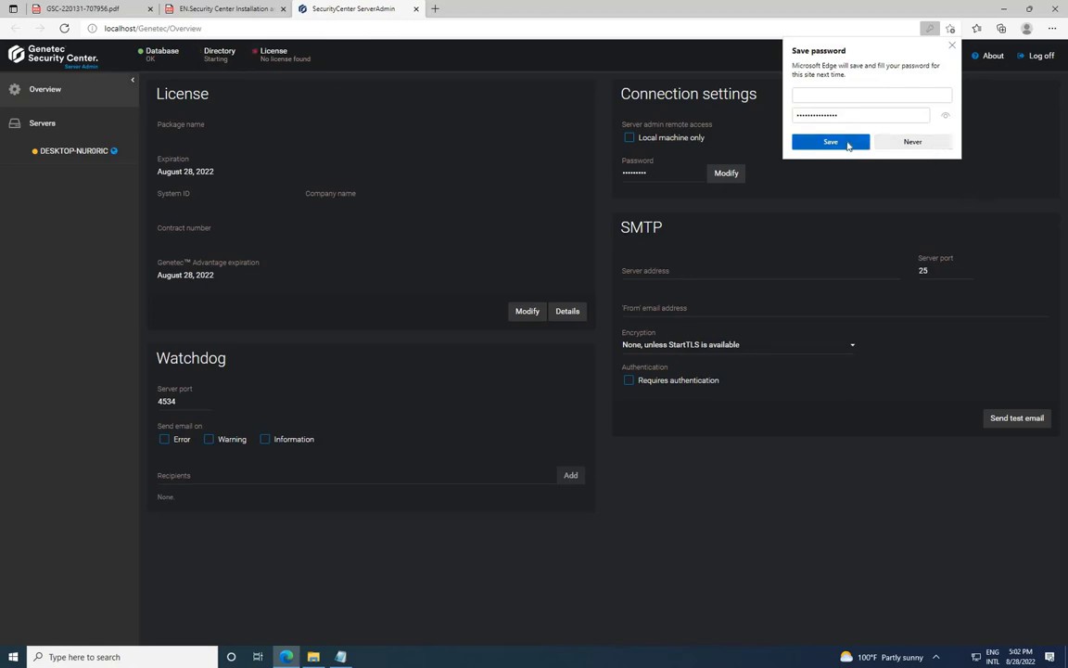
- Accept Edge's 'Save password' offer so the Server Admin Overview dashboard is unobstructed
{"action": "left_click", "coordinate": [831, 141]}
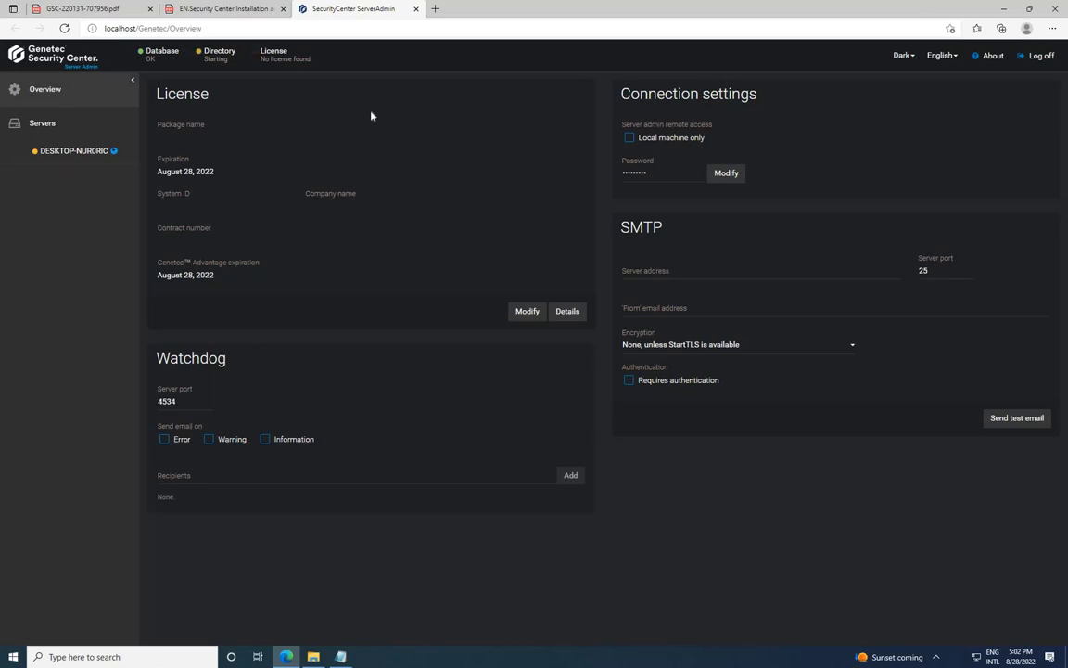
{"action": "mouse_move", "coordinate": [360, 120]}
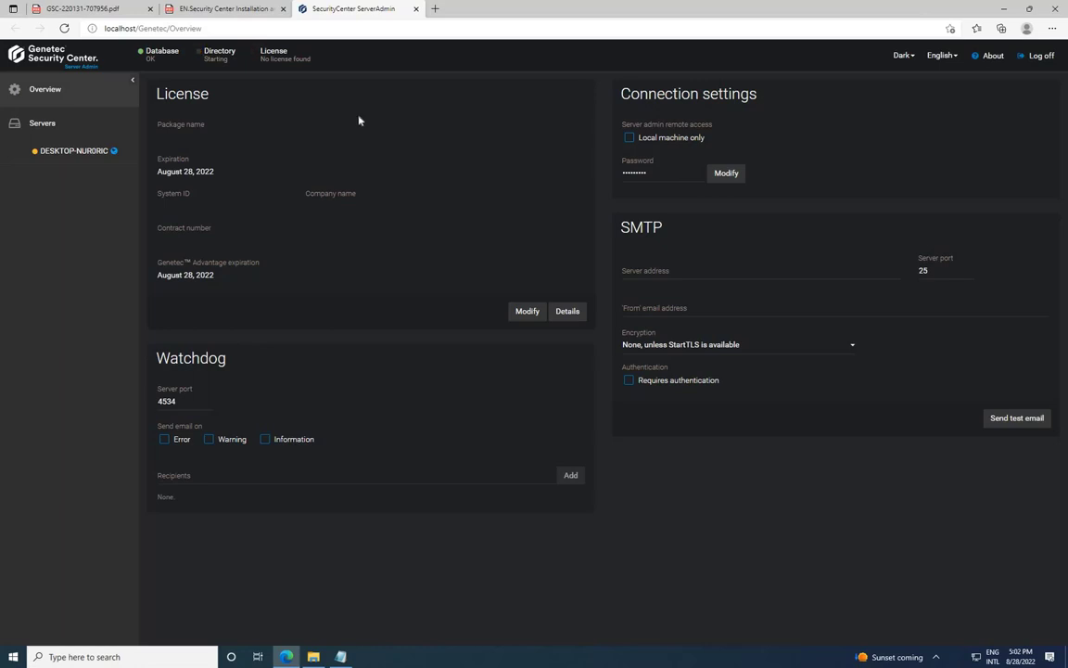
{"action": "mouse_move", "coordinate": [375, 120]}
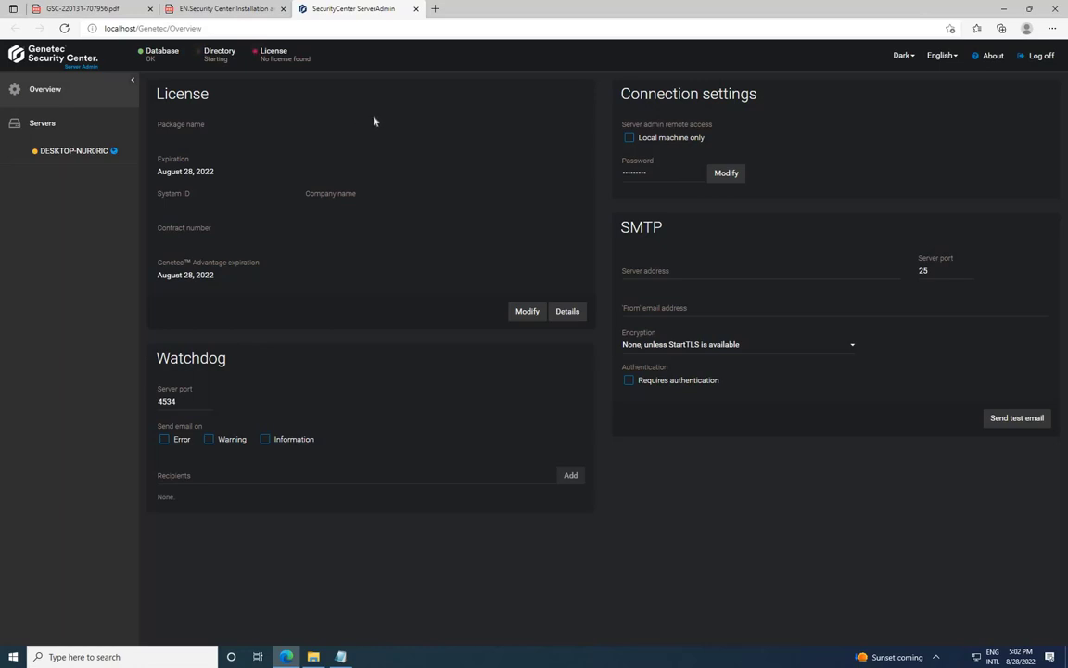